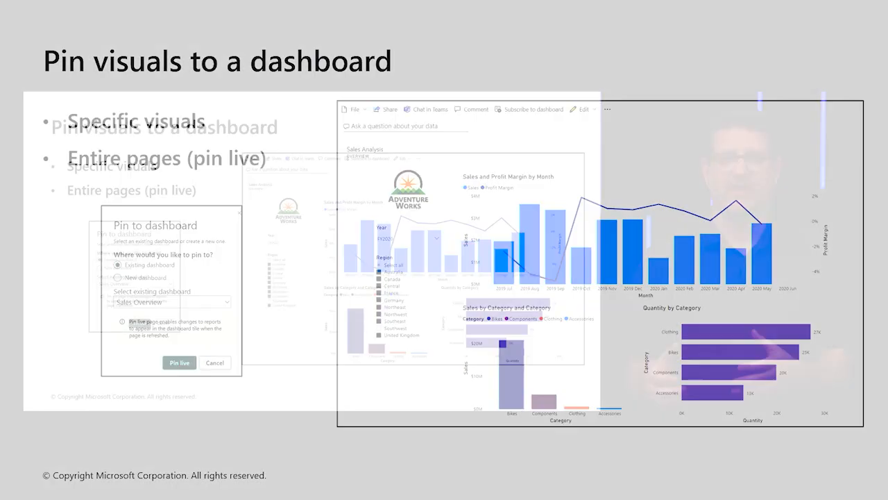
- Advance from the 'Pin visuals to a dashboard' slide to the dashboard theme slide
{"action": "key", "text": "Right"}
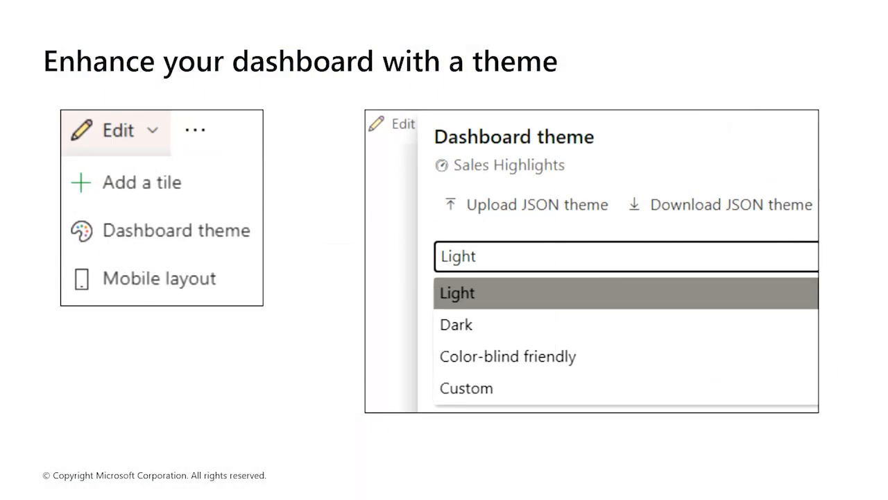